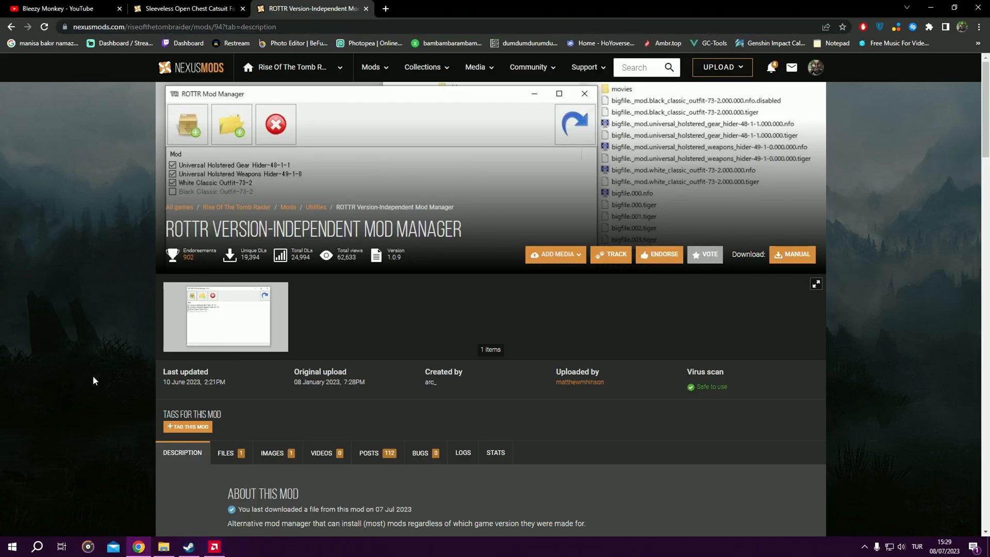
Step: Switch from the browser to the ROTTR mod files folder in File Explorer
{"action": "left_click", "coordinate": [224, 452]}
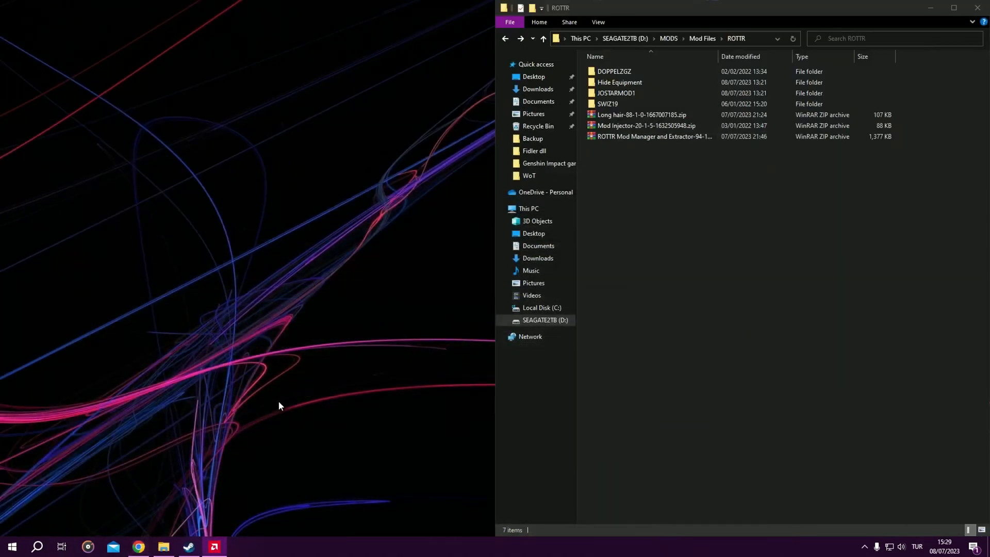
Step: Extract the mod manager archive, rename its folder 'ROTTR Mod Manager and Extractor' and open it
{"action": "left_click", "coordinate": [653, 136]}
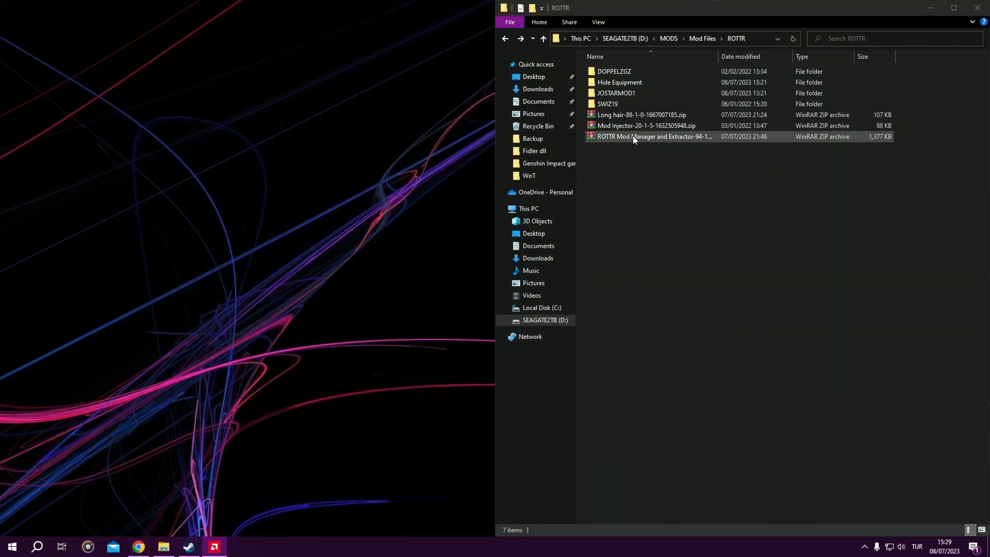
{"action": "left_click", "coordinate": [654, 136]}
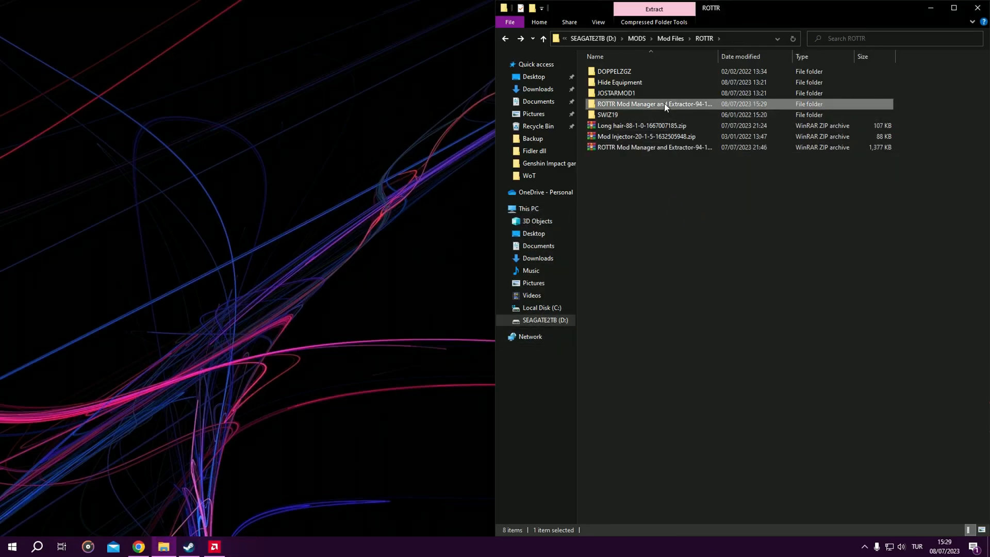
{"action": "left_click", "coordinate": [653, 103]}
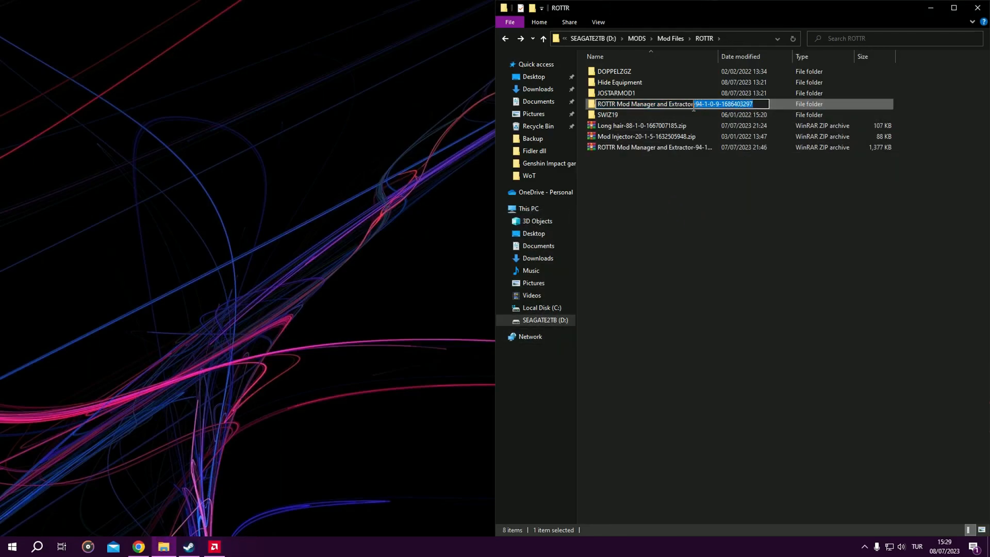
{"action": "key", "text": "Enter"}
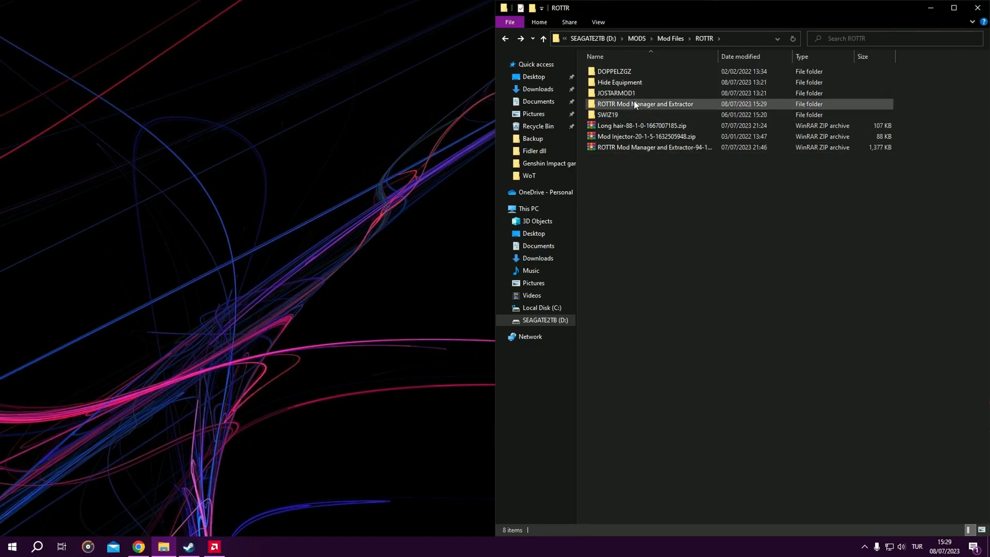
{"action": "double_click", "coordinate": [644, 104]}
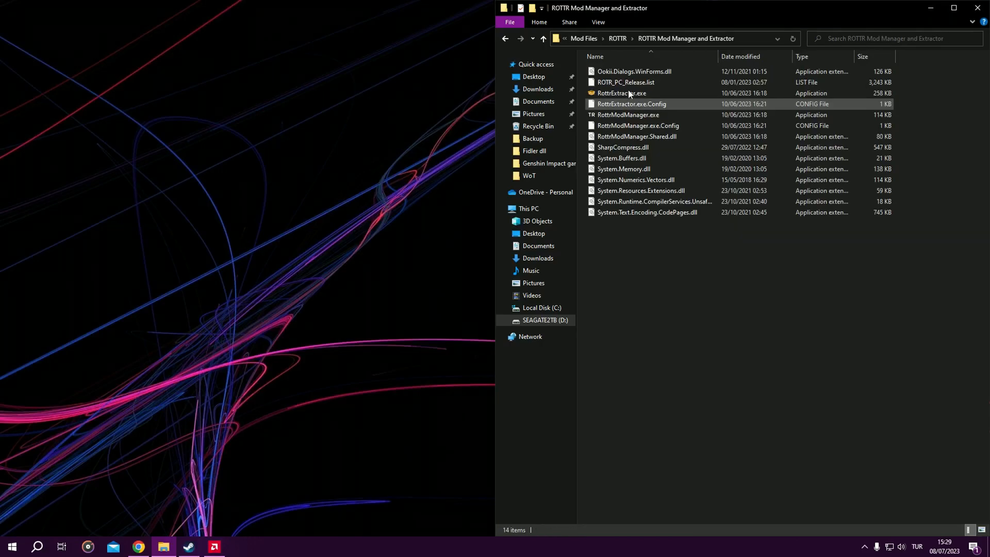
Step: Launch RottrModManager.exe and acknowledge the installation-folder warning
{"action": "left_click", "coordinate": [627, 114]}
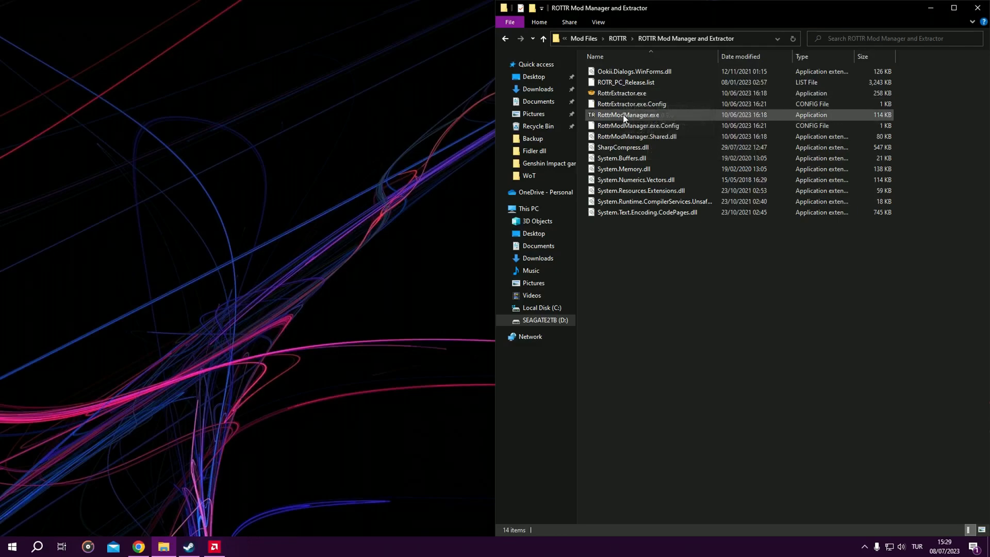
{"action": "double_click", "coordinate": [625, 114]}
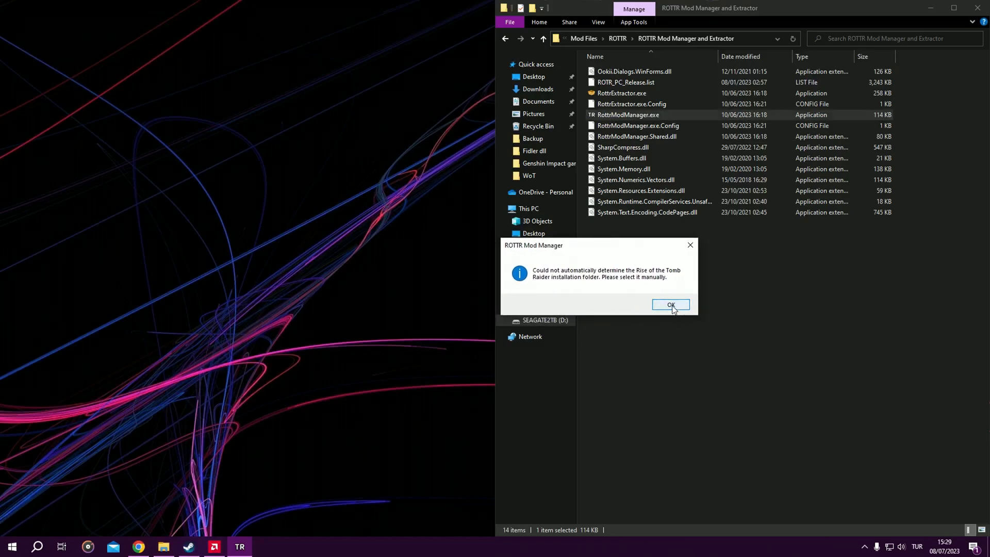
{"action": "left_click", "coordinate": [670, 305]}
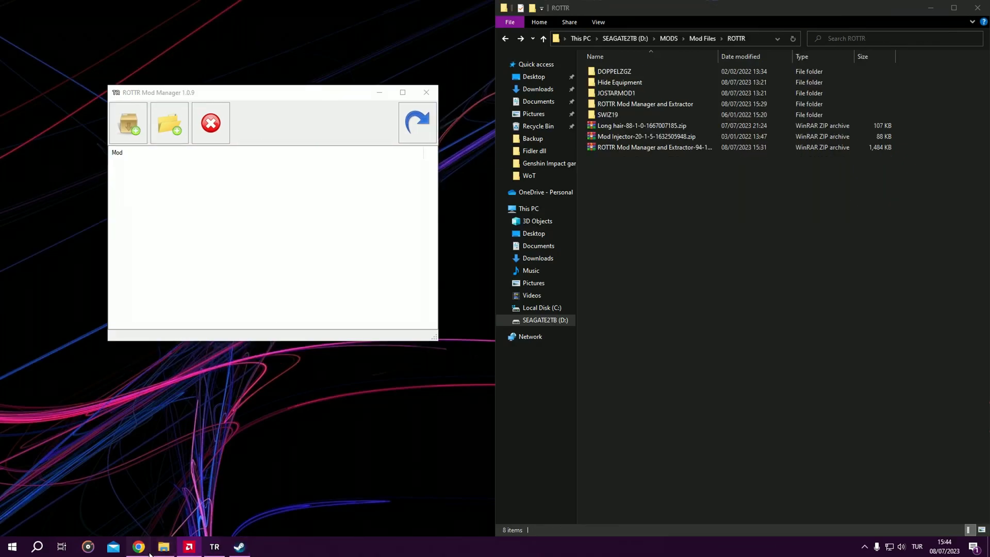
{"action": "left_click", "coordinate": [138, 546]}
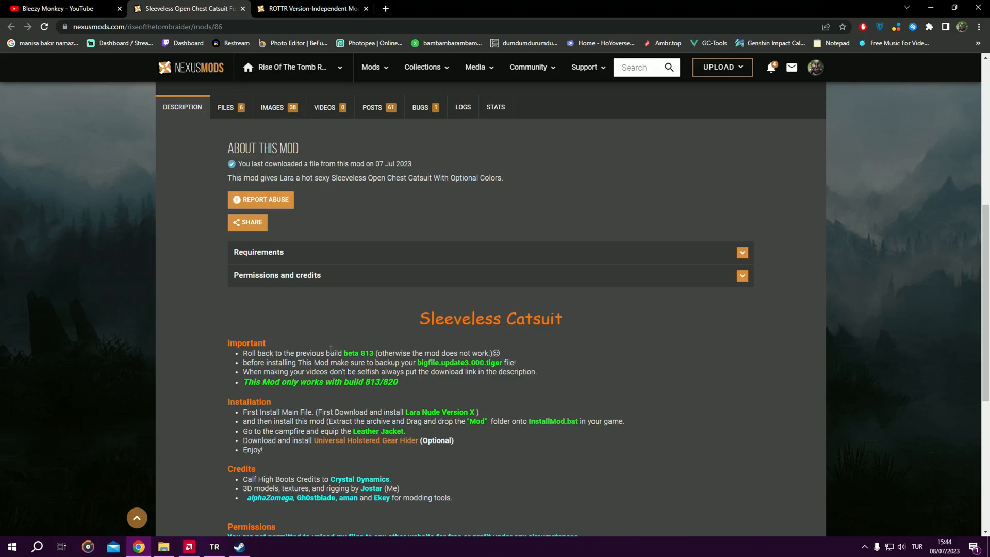
{"action": "mouse_move", "coordinate": [151, 396]}
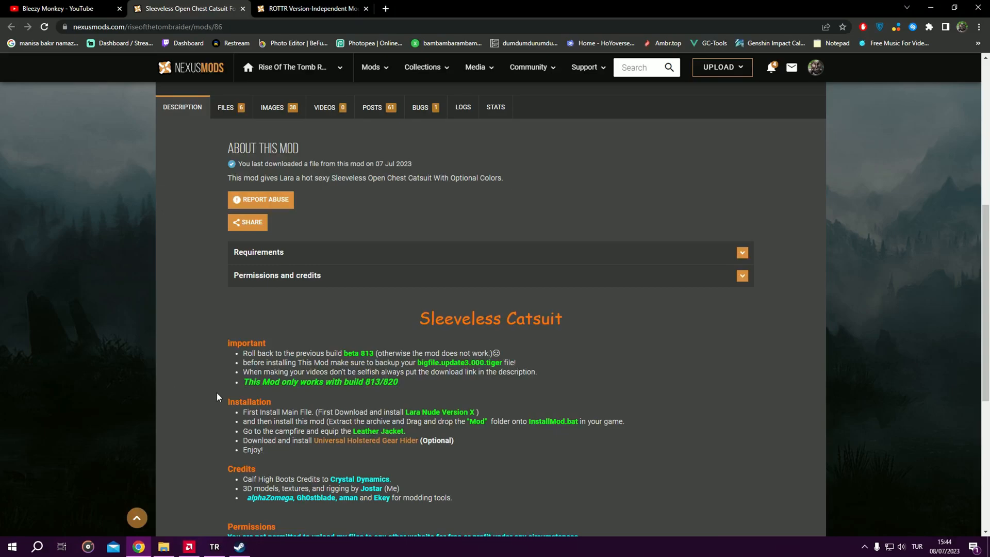
{"action": "scroll", "scroll_direction": "down", "scroll_amount": 3}
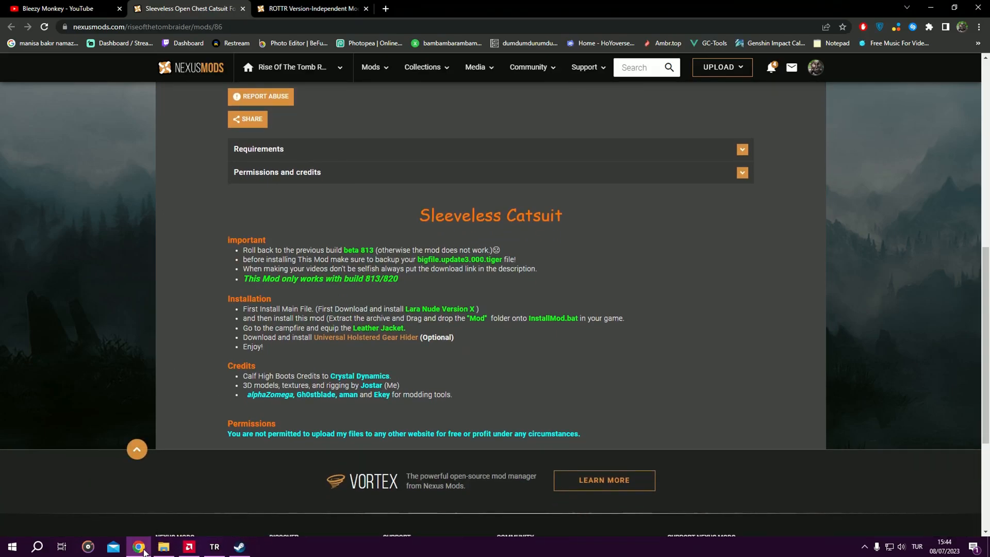
{"action": "left_click", "coordinate": [309, 8]}
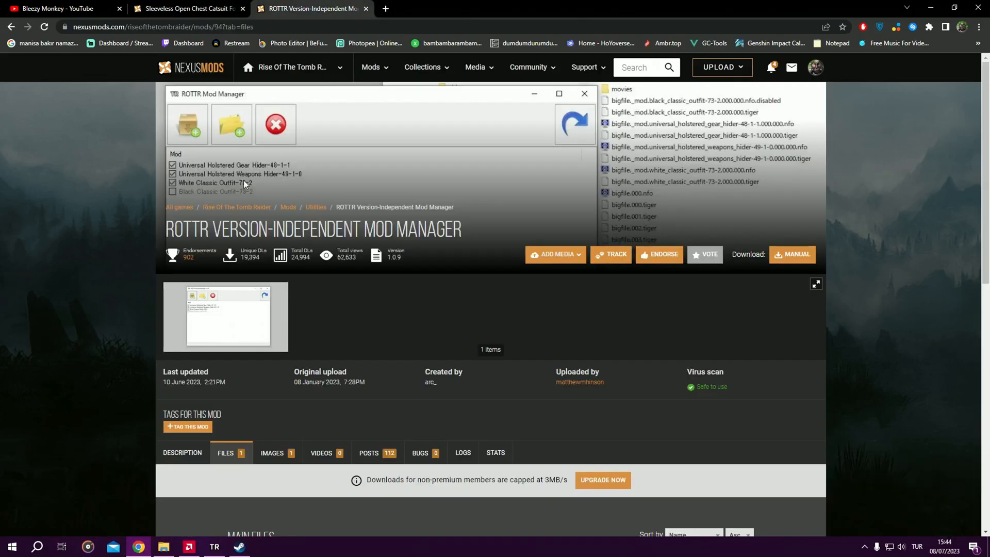
{"action": "left_click", "coordinate": [186, 9]}
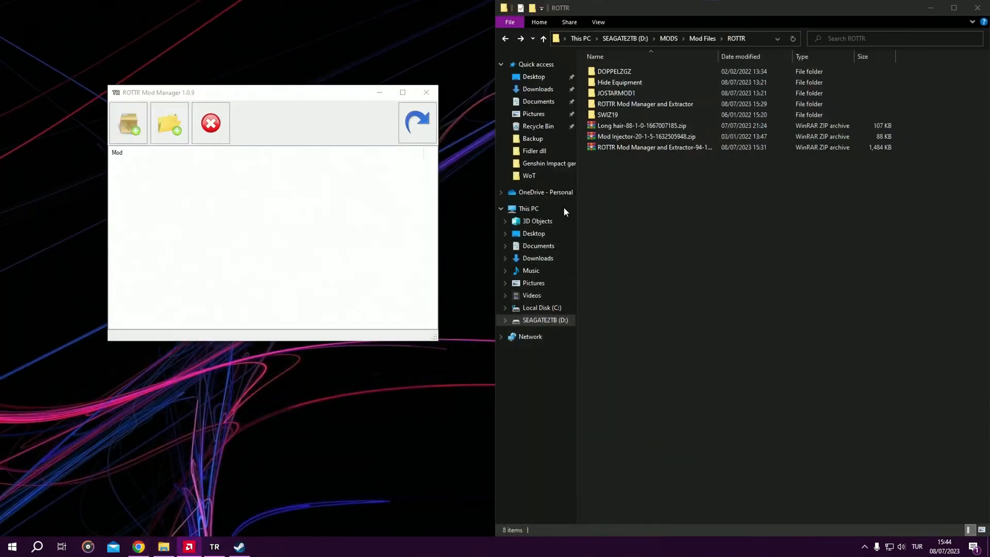
Step: Extract the Long hair archive to its own folder and open that folder
{"action": "left_click", "coordinate": [644, 136]}
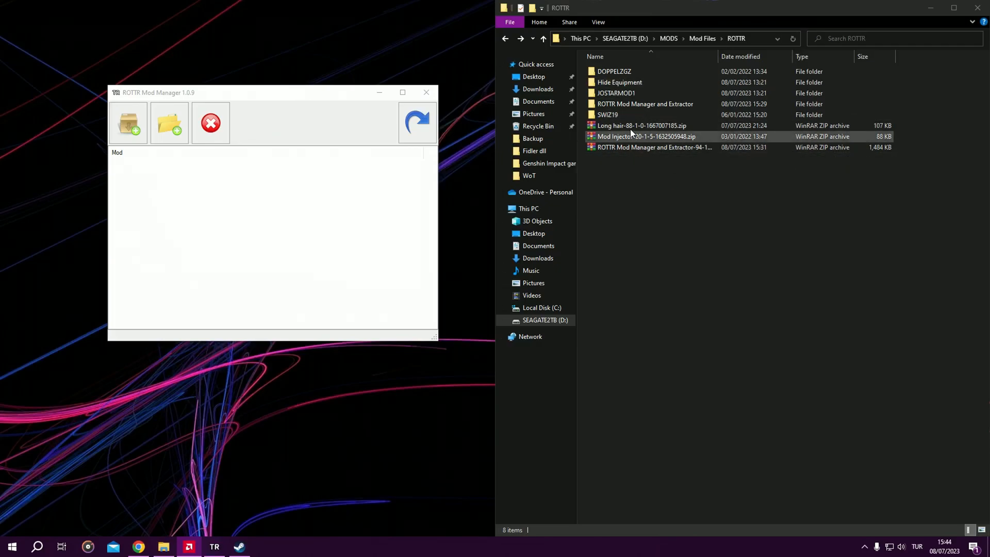
{"action": "left_click", "coordinate": [641, 125]}
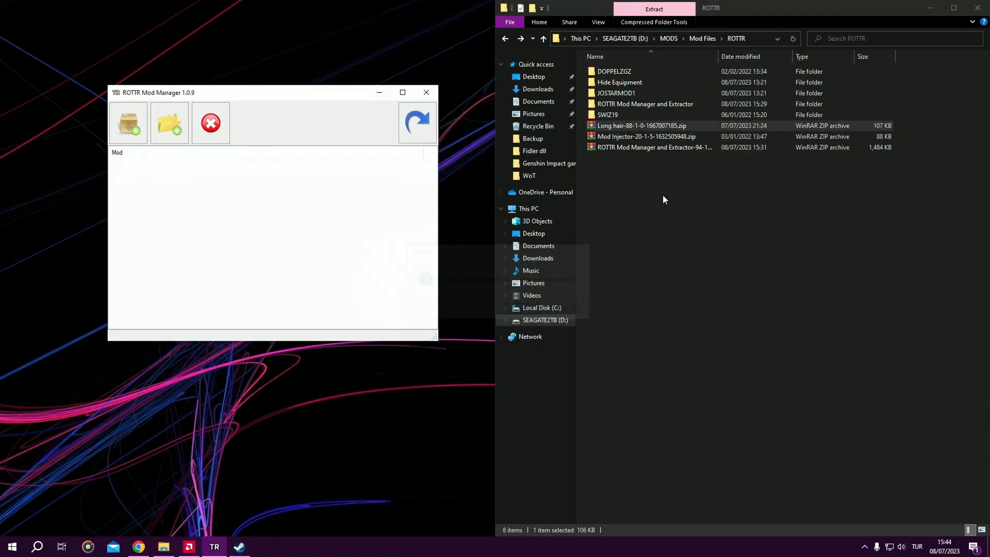
{"action": "right_click", "coordinate": [641, 126]}
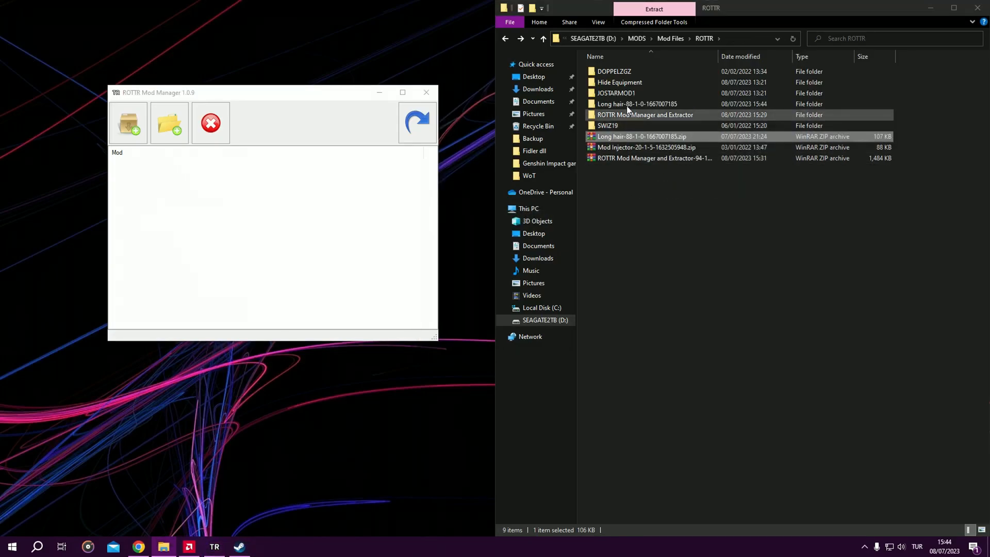
{"action": "double_click", "coordinate": [638, 103]}
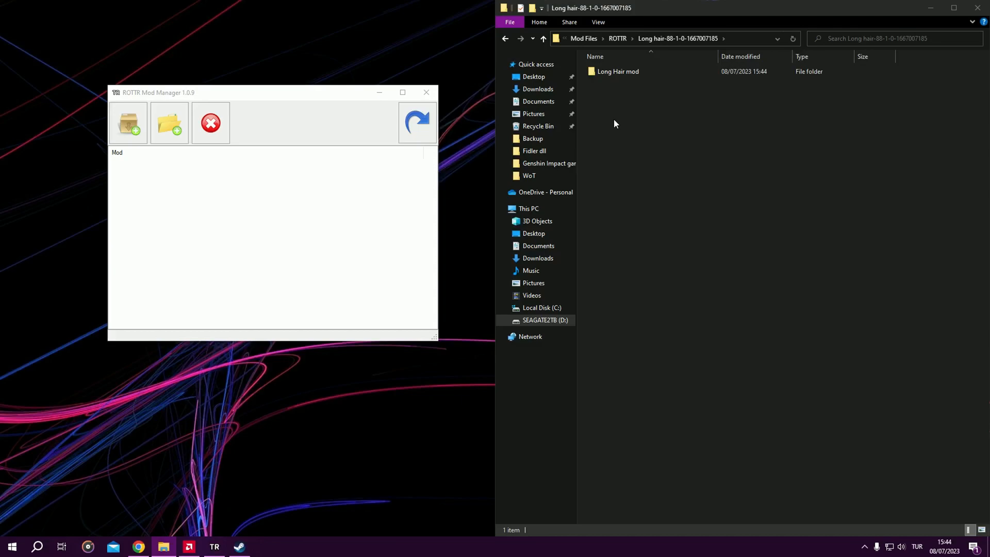
{"action": "mouse_move", "coordinate": [610, 81]}
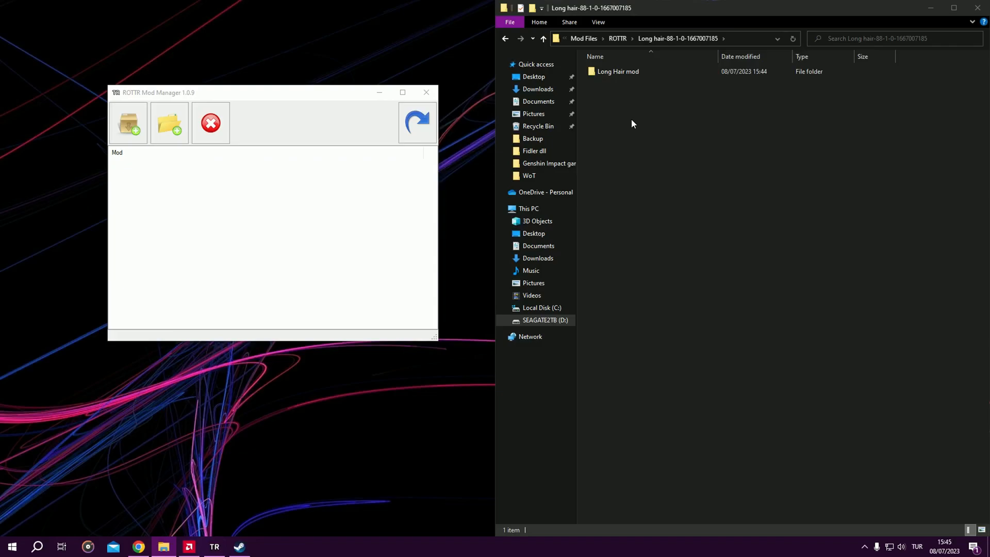
{"action": "mouse_move", "coordinate": [232, 513]}
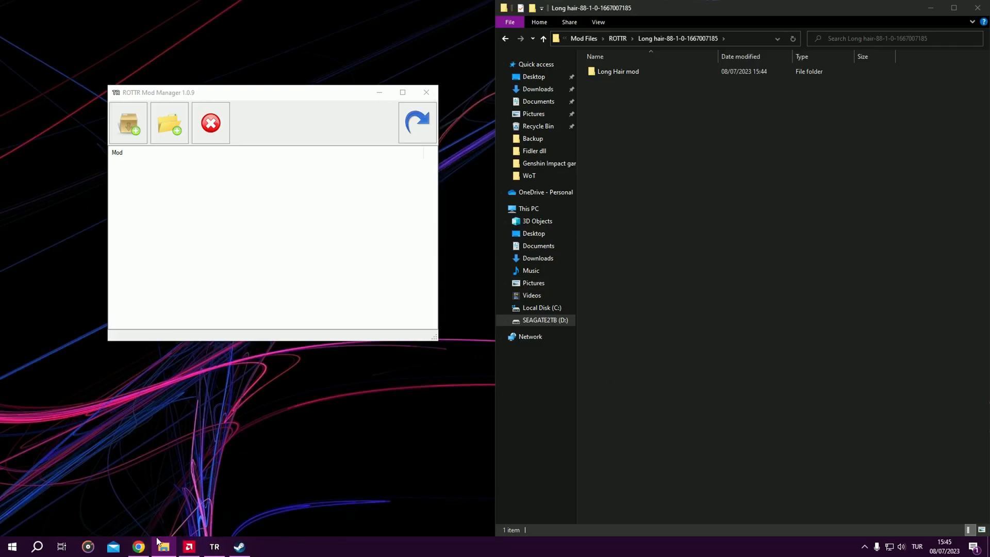
{"action": "left_click", "coordinate": [137, 546]}
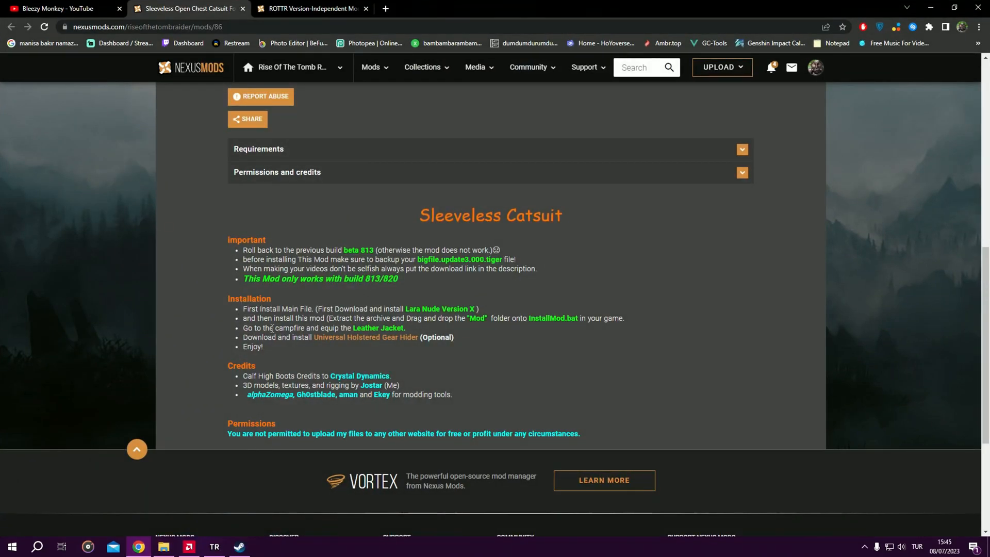
{"action": "mouse_move", "coordinate": [493, 333]}
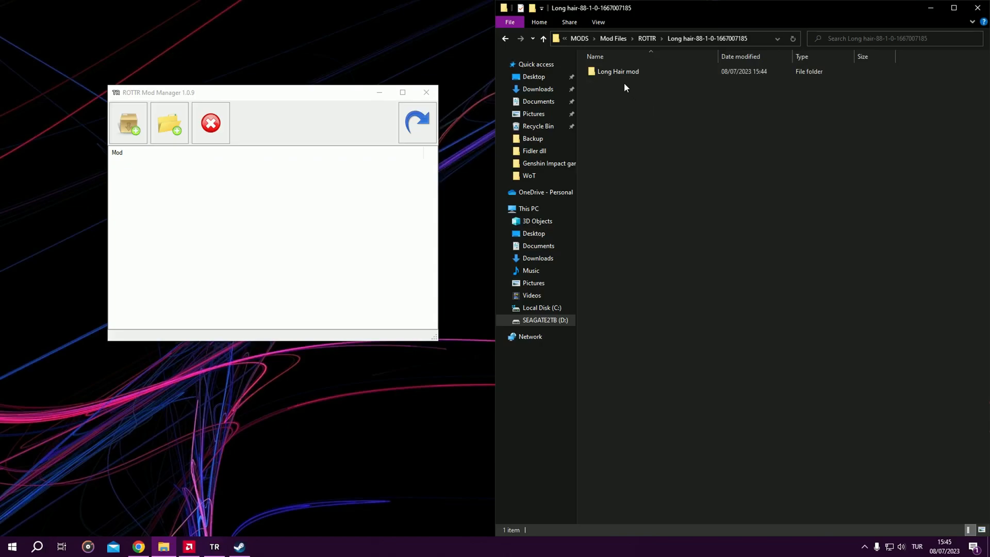
Step: Add the Long Hair mod to the manager, then open the JOSTARMOD1 mod folders
{"action": "left_click", "coordinate": [617, 72]}
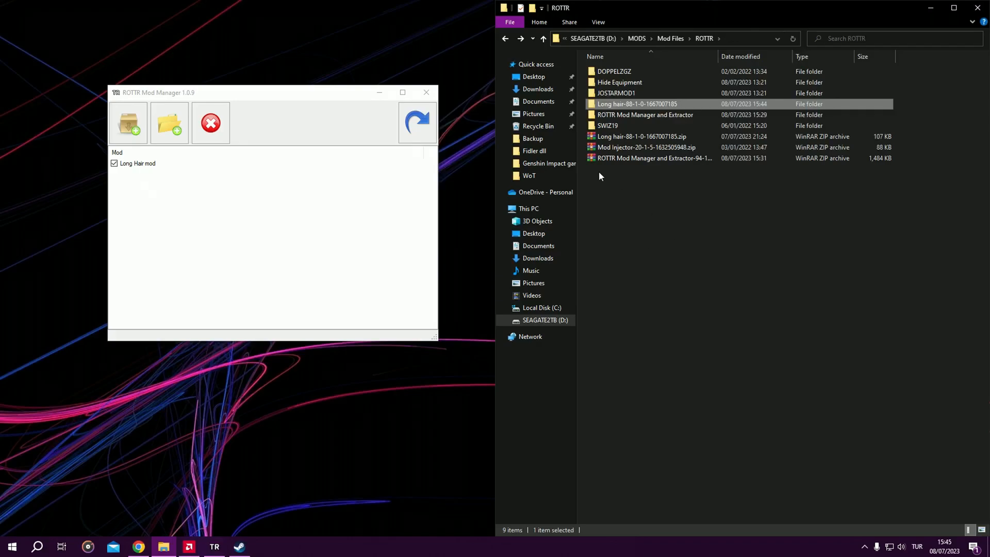
{"action": "double_click", "coordinate": [616, 93]}
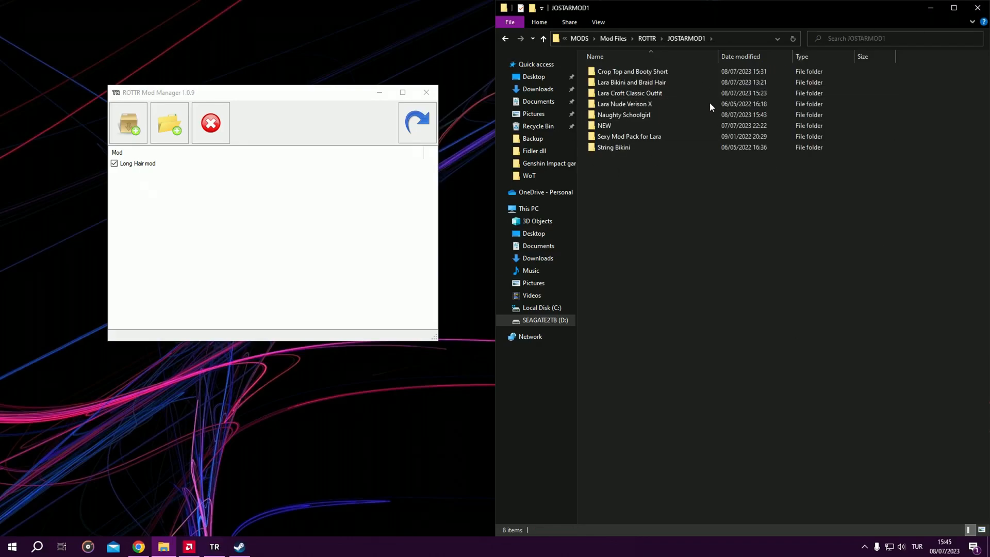
{"action": "double_click", "coordinate": [623, 104]}
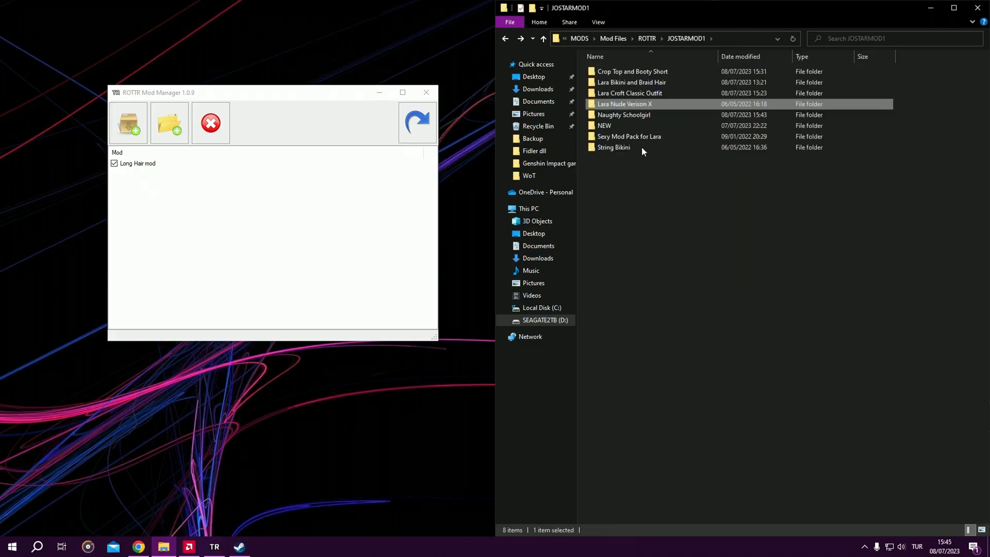
Step: Extract the Sexy Pink Boots archive, read its Readme.txt, and close it
{"action": "right_click", "coordinate": [625, 136]}
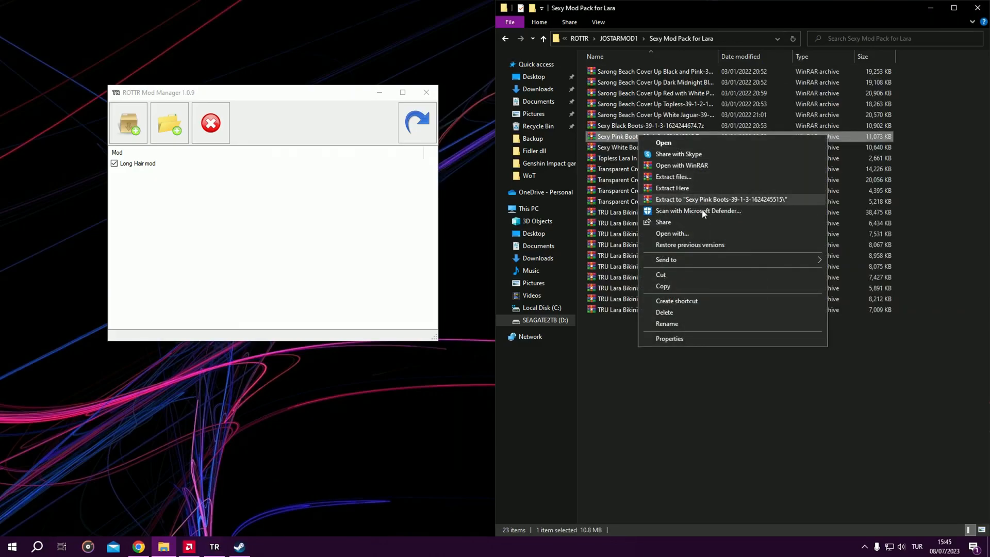
{"action": "left_click", "coordinate": [719, 199]}
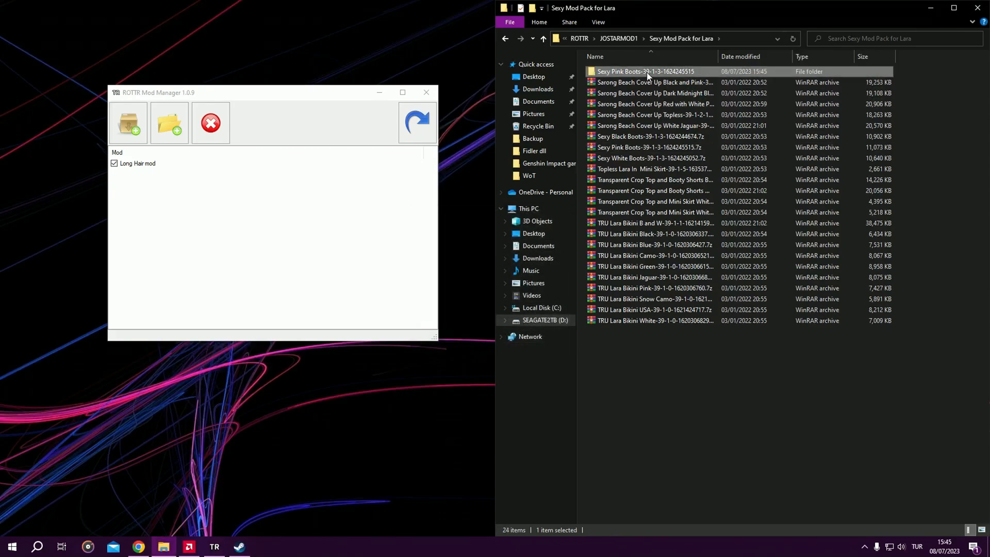
{"action": "double_click", "coordinate": [643, 71]}
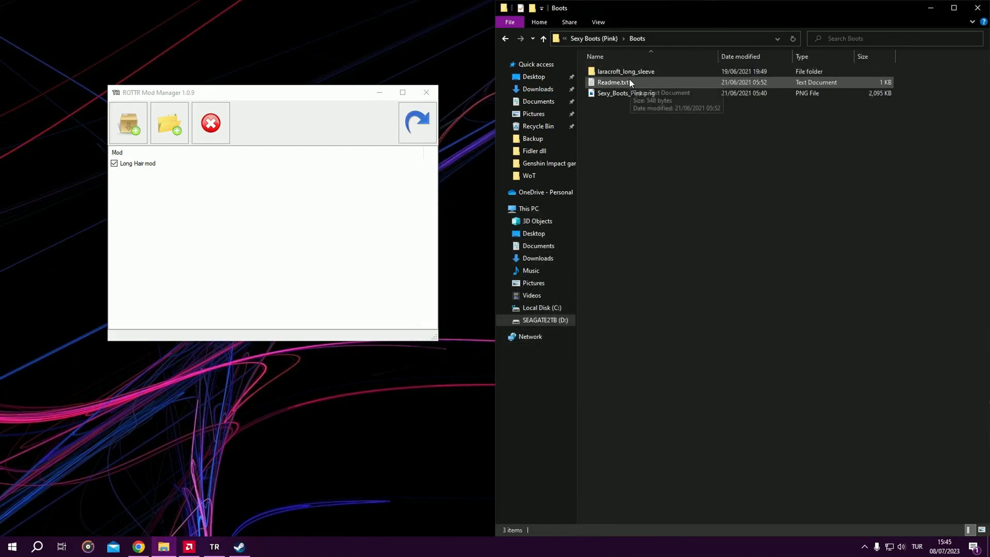
{"action": "double_click", "coordinate": [611, 82]}
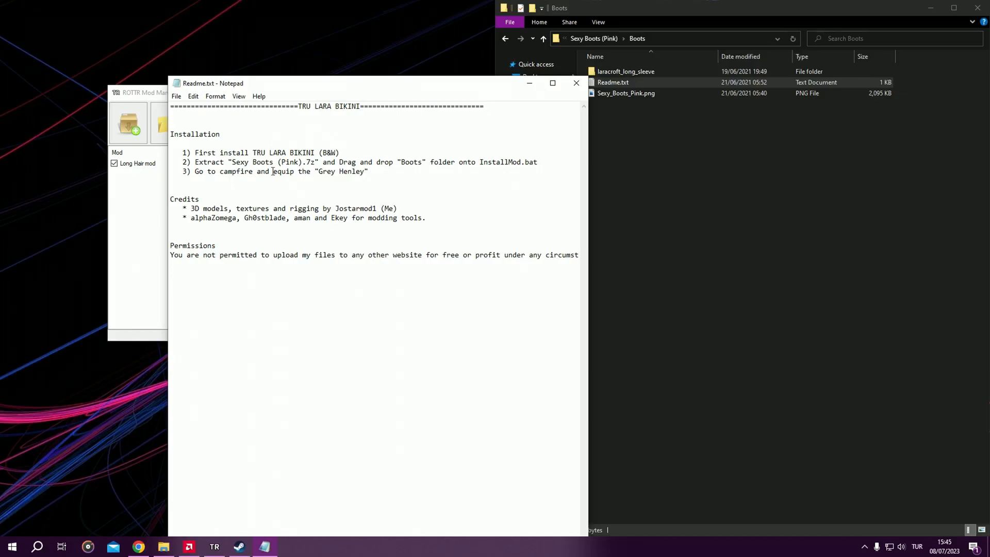
{"action": "left_click", "coordinate": [575, 82]}
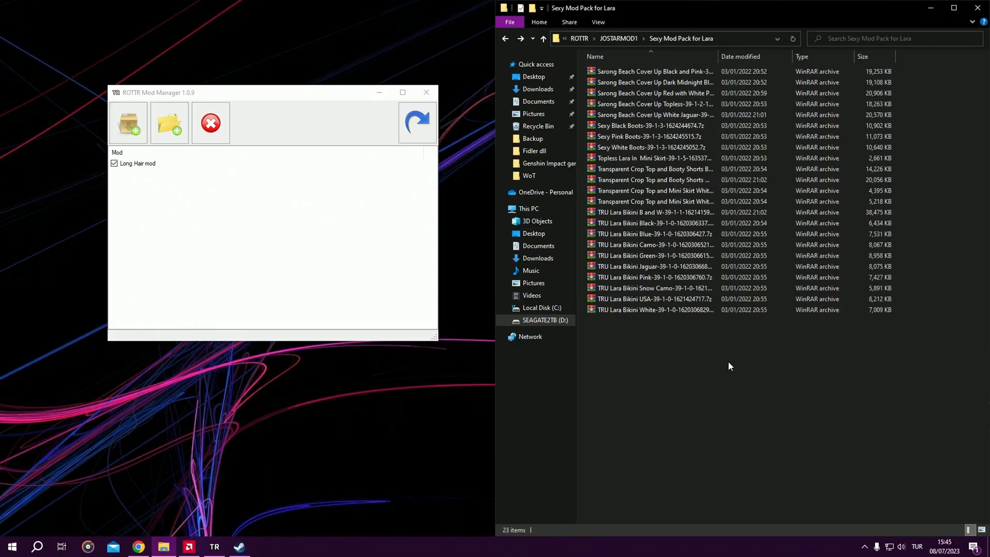
Step: Start the Rise of the Tomb Raider launcher
{"action": "left_click", "coordinate": [504, 39]}
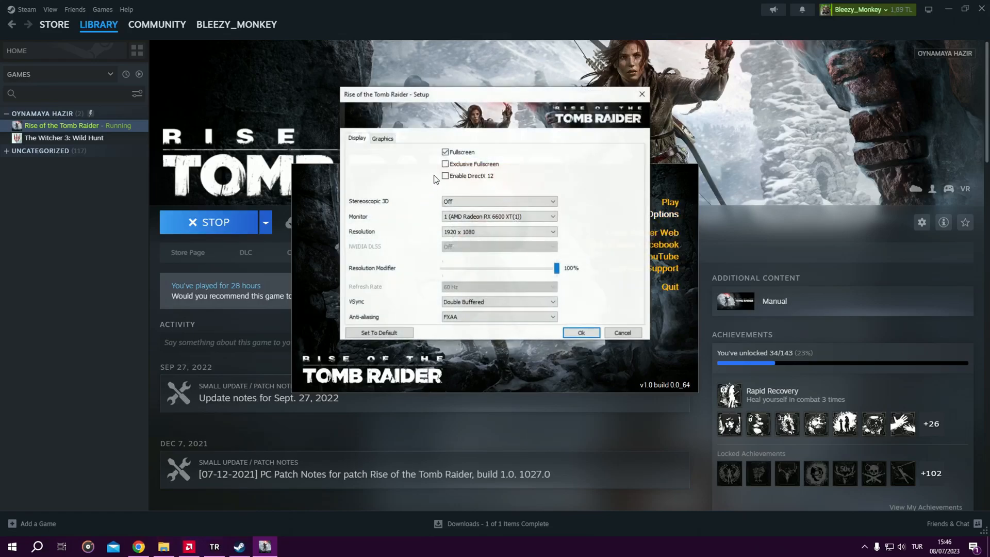
Step: Accept the display setup and start playing the game
{"action": "left_click", "coordinate": [382, 138]}
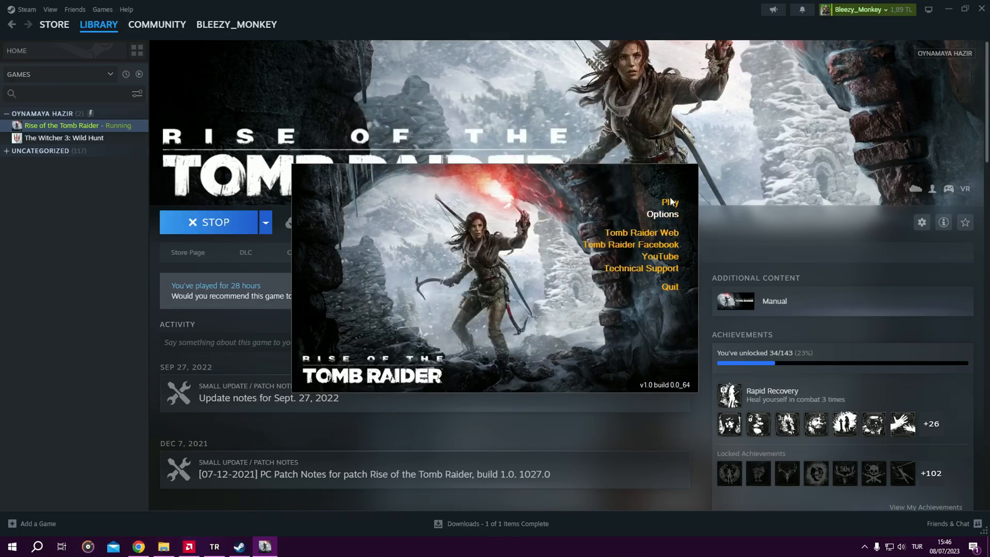
{"action": "left_click", "coordinate": [669, 202]}
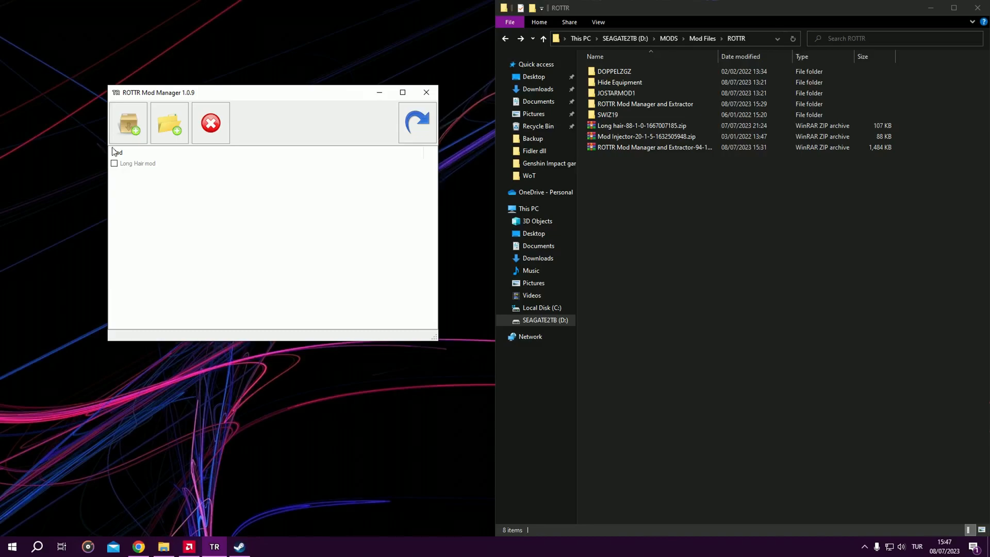
Step: Toggle Long Hair mod on and off, select it, and request its removal
{"action": "left_click", "coordinate": [115, 163]}
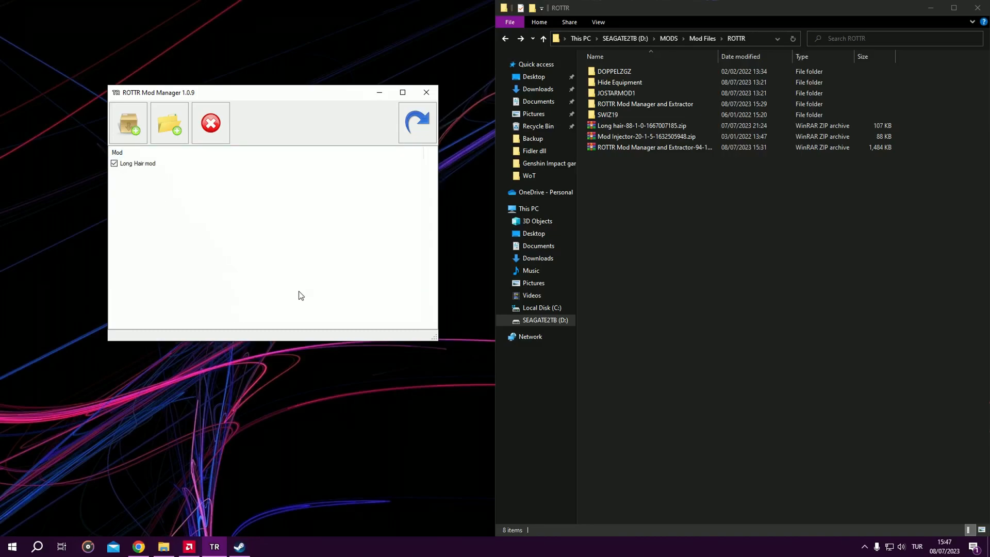
{"action": "left_click", "coordinate": [114, 163]}
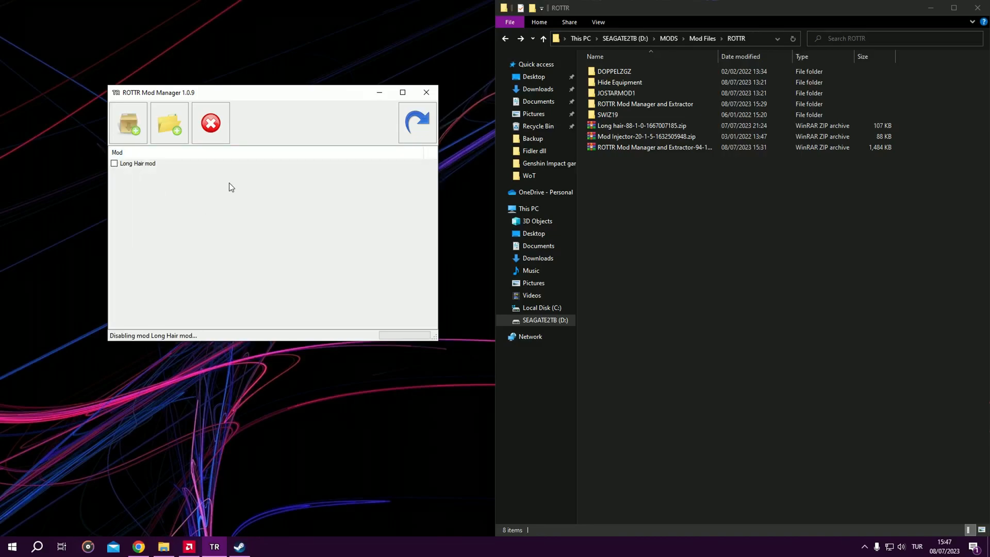
{"action": "left_click", "coordinate": [138, 163]}
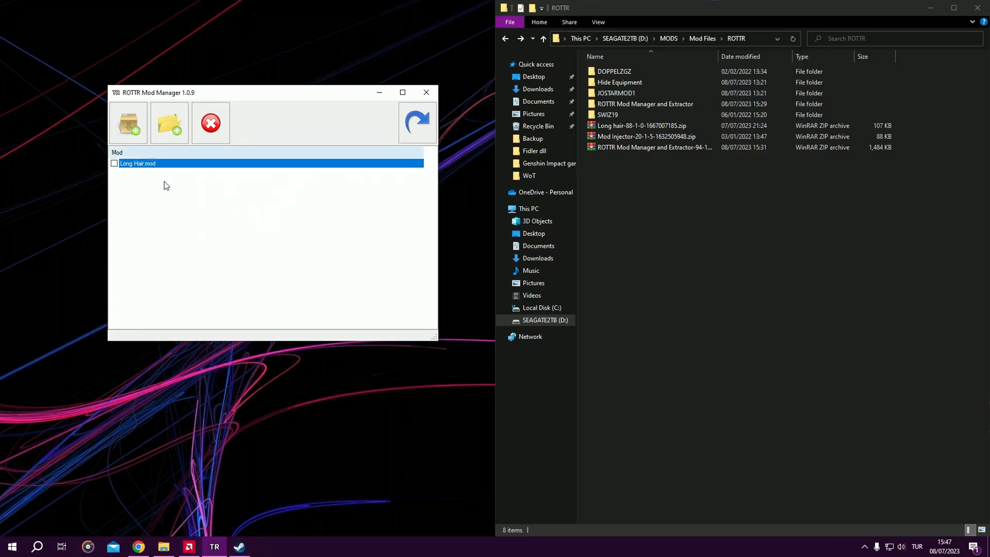
{"action": "left_click", "coordinate": [210, 123]}
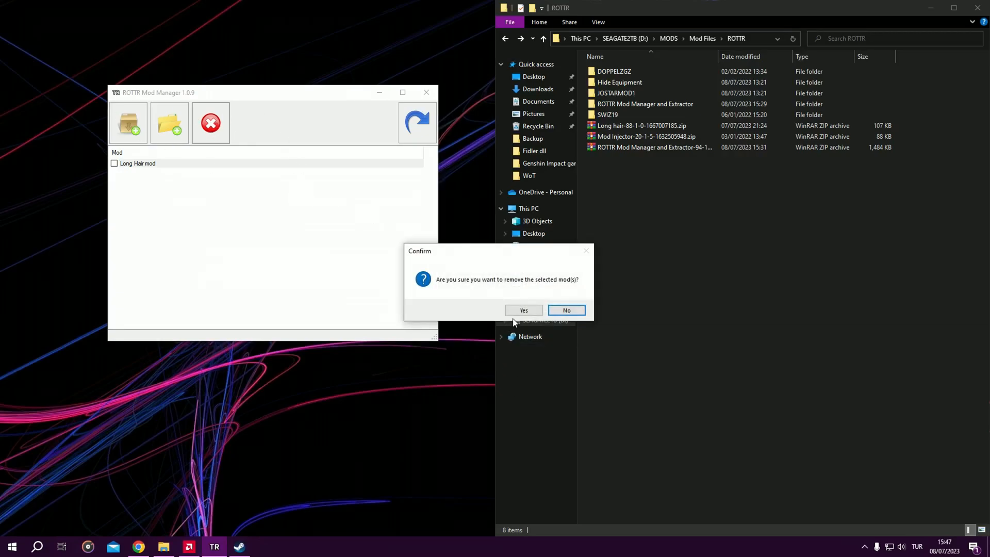
Step: Remove Long Hair mod, add then remove Long hair-88-1-0, and open JOSTARMOD1
{"action": "left_click", "coordinate": [523, 310]}
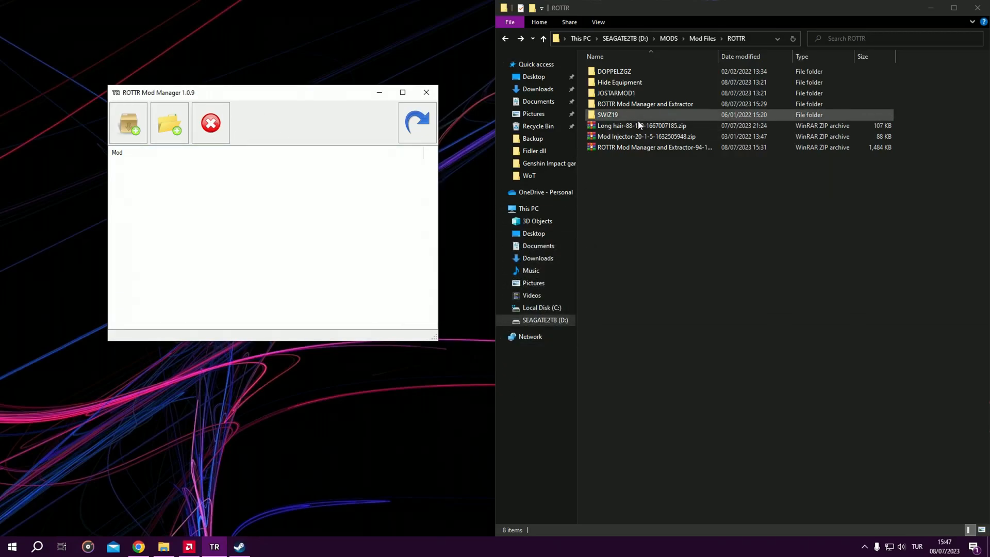
{"action": "left_click", "coordinate": [640, 125]}
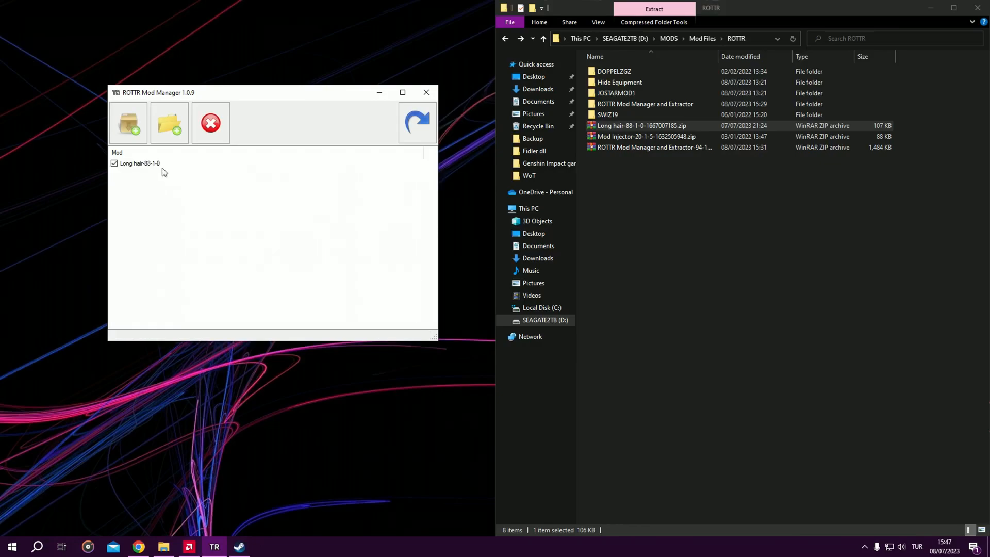
{"action": "left_click", "coordinate": [210, 122]}
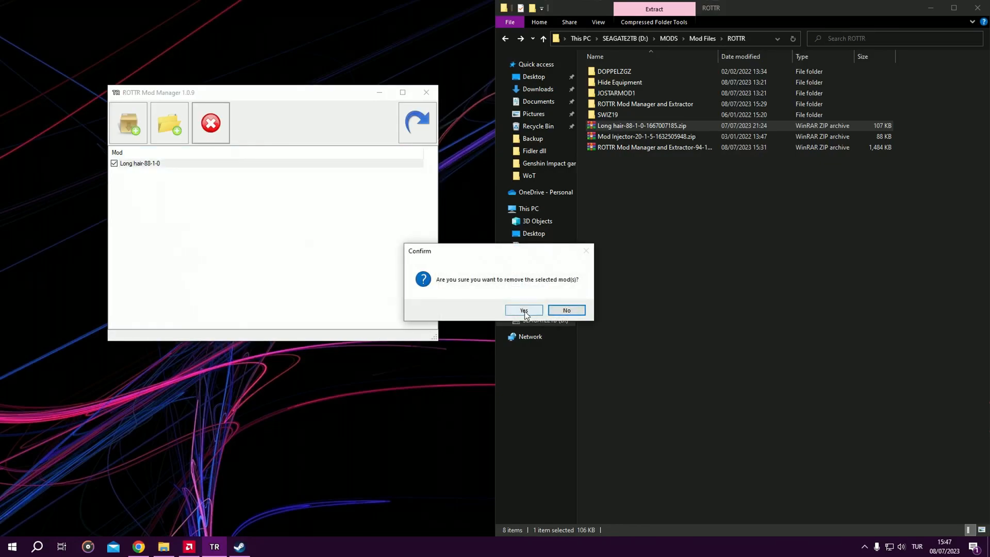
{"action": "left_click", "coordinate": [522, 310]}
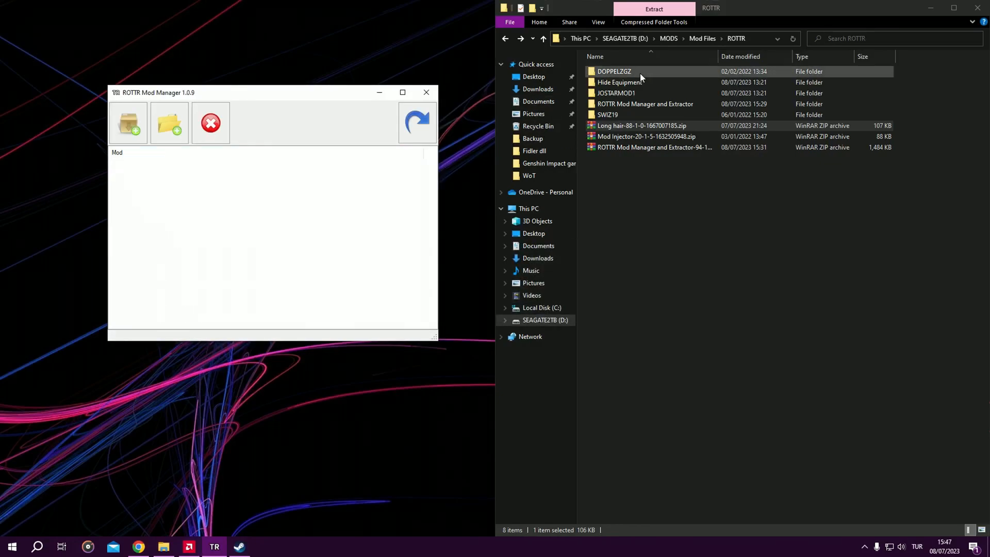
{"action": "double_click", "coordinate": [615, 93]}
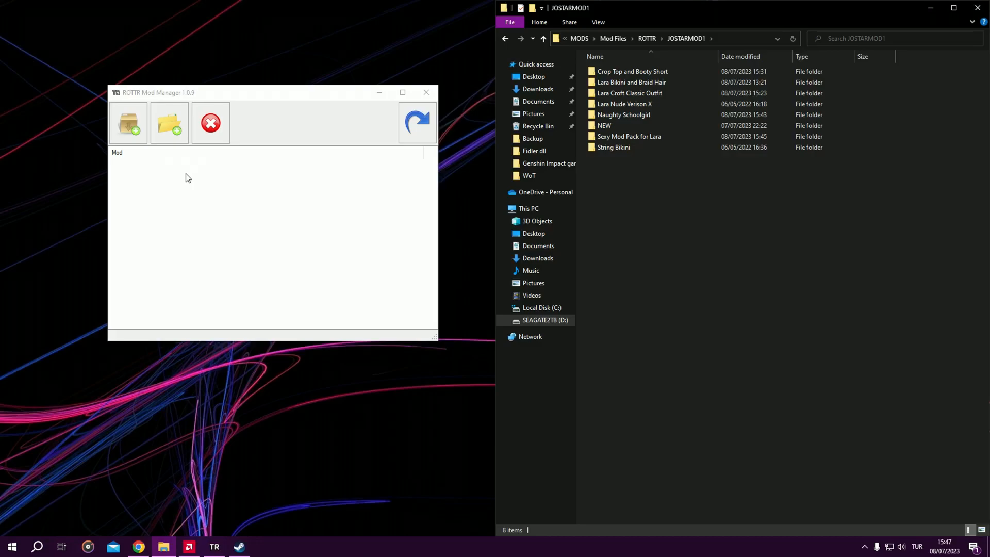
{"action": "mouse_move", "coordinate": [484, 325]}
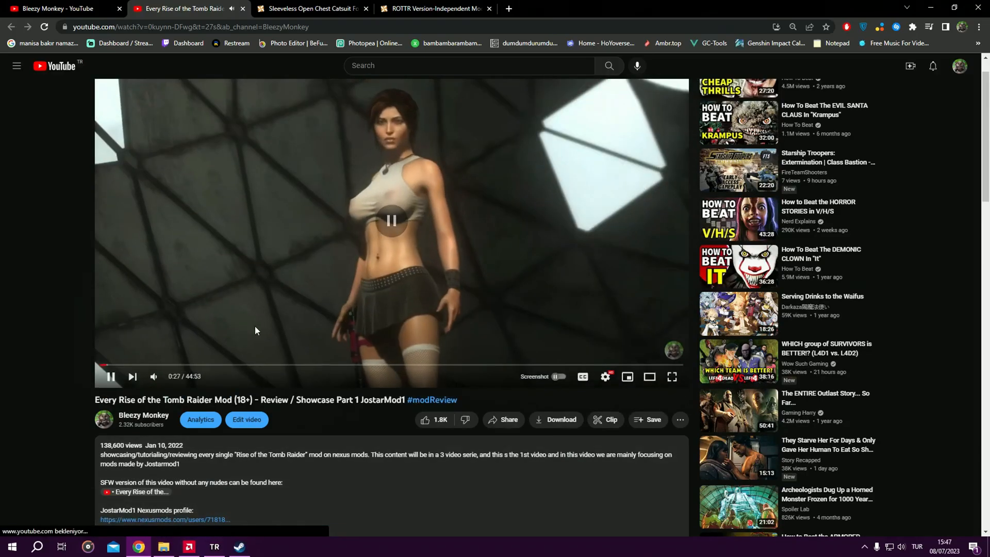
Step: Scroll through the video's timestamp list, then bring the JOSTARMOD1 folder window back
{"action": "scroll", "scroll_direction": "down", "scroll_amount": 3}
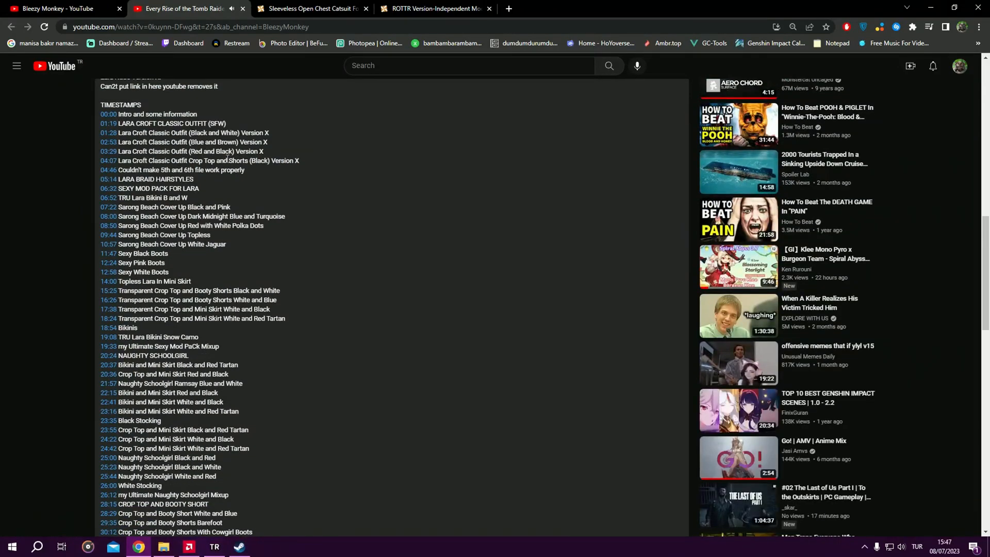
{"action": "scroll", "scroll_direction": "down", "scroll_amount": 3}
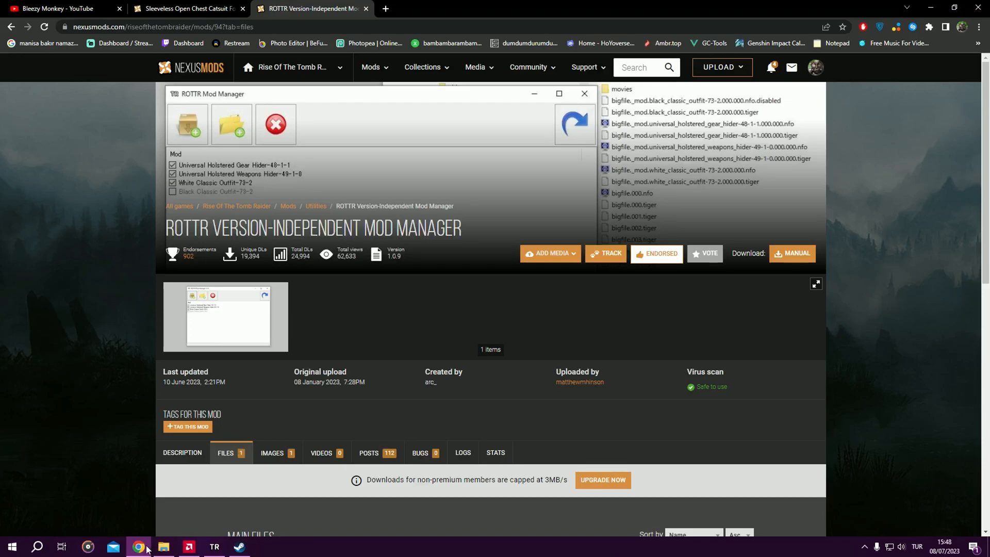
{"action": "left_click", "coordinate": [163, 546]}
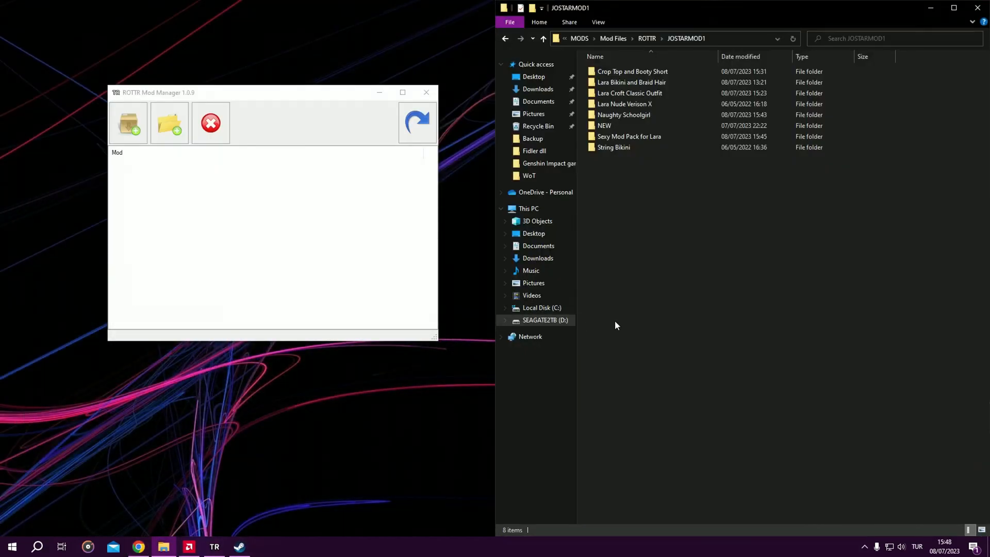
Step: Go up from JOSTARMOD1 to the ROTTR folder and deselect the JOSTARMOD1 folder
{"action": "left_click", "coordinate": [542, 38]}
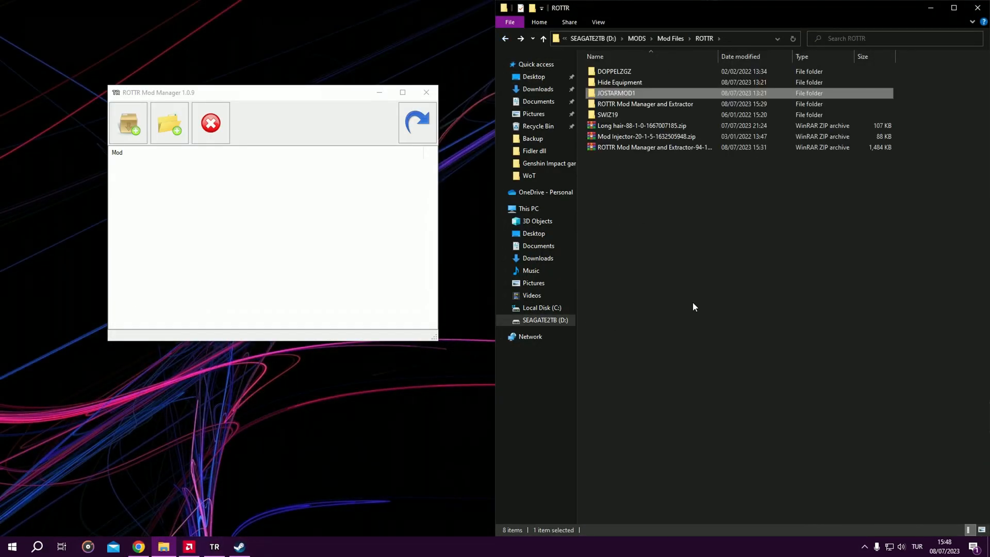
{"action": "left_click", "coordinate": [669, 258]}
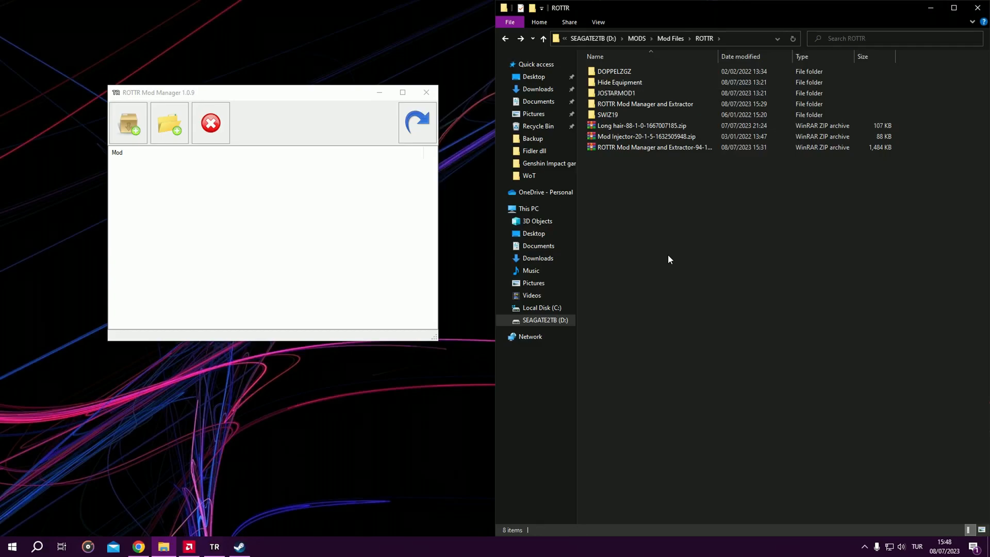